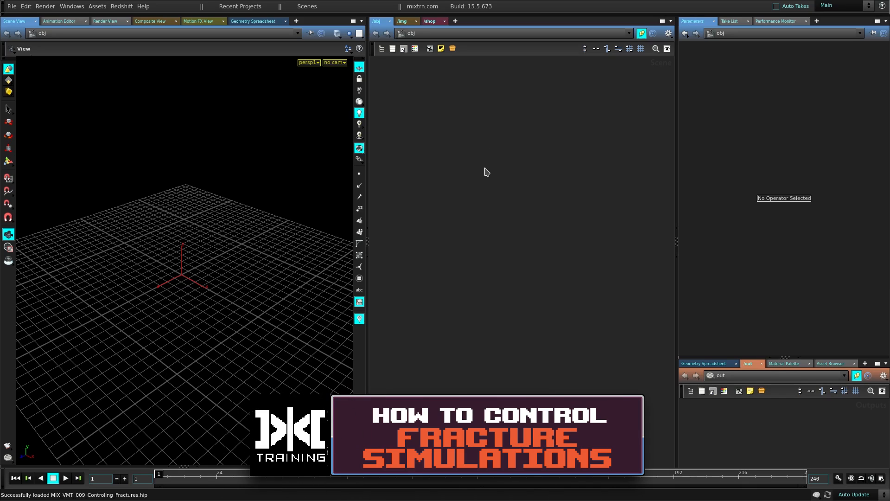
mouse_move(486, 200)
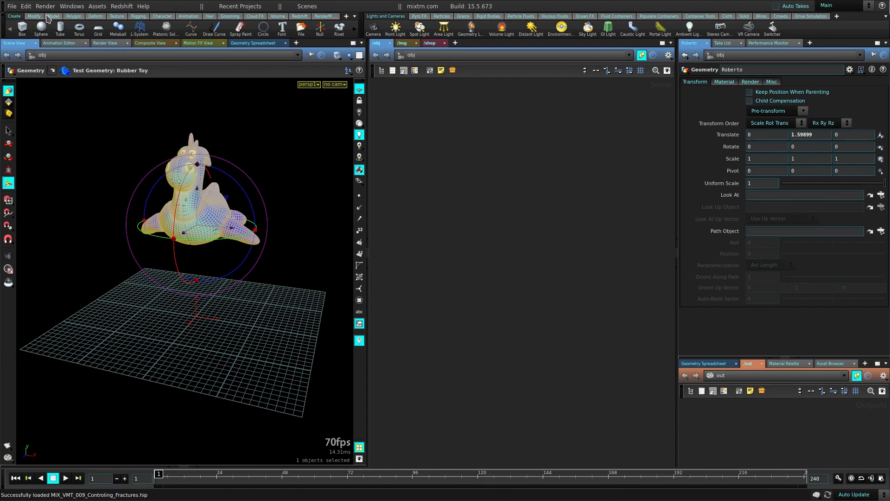
Step: Shatter Roberto with the Model shelf tool using 100 chunk-center scatter points, then go up to /obj
click(34, 15)
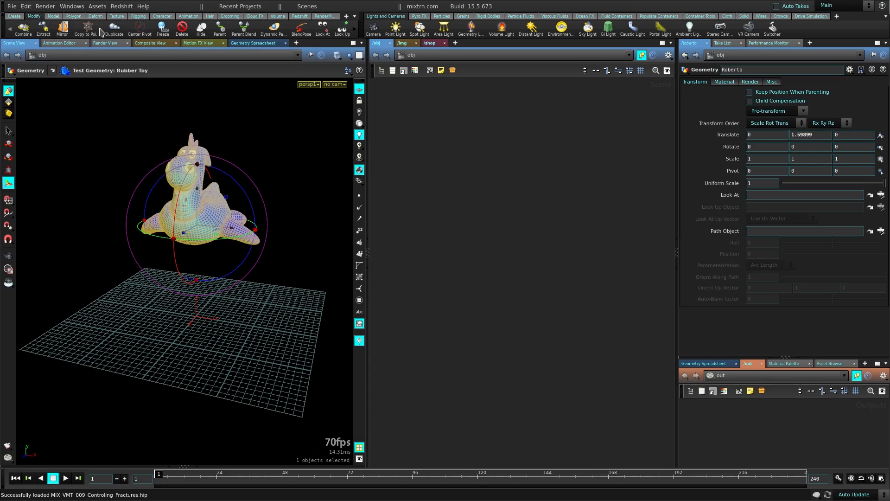
click(54, 16)
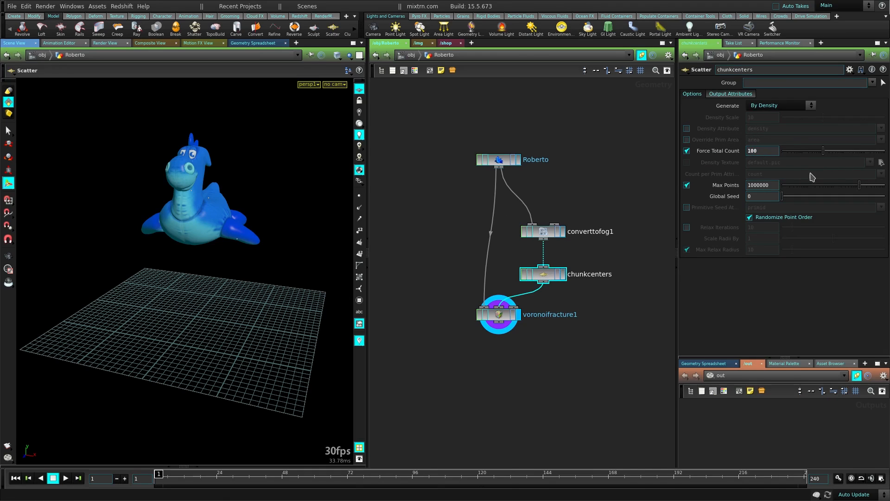
click(497, 315)
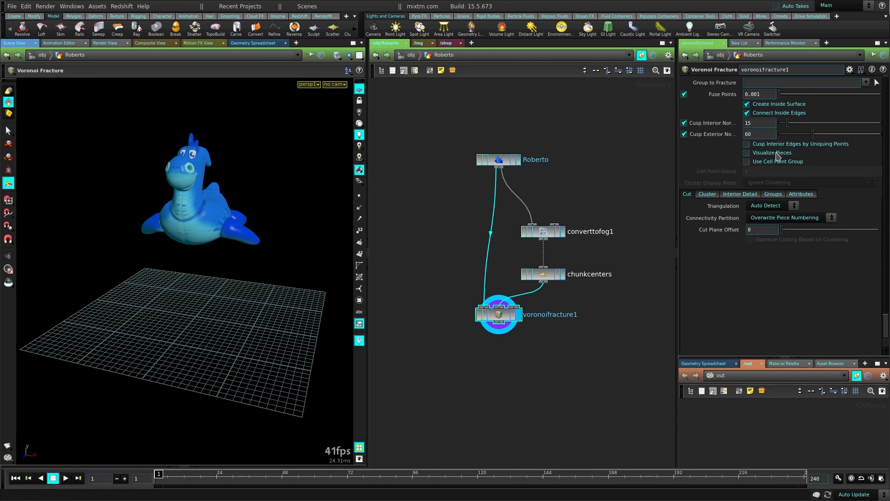
click(748, 152)
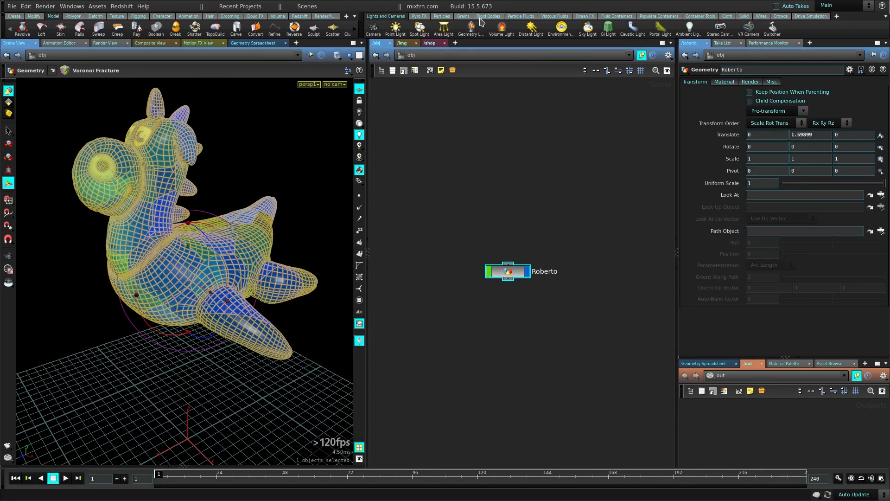
Step: Make the shattered Roberto an RBD Fractured Object using RBD Packed Object with a ground plane
click(487, 16)
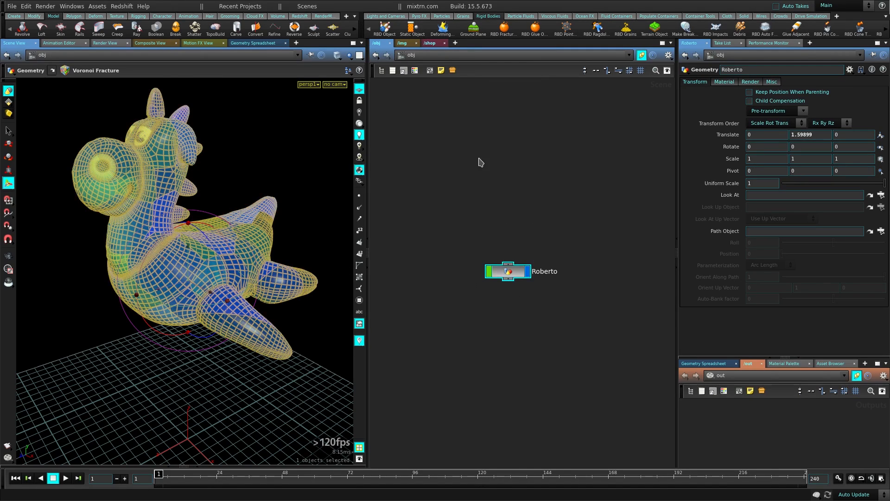
click(502, 27)
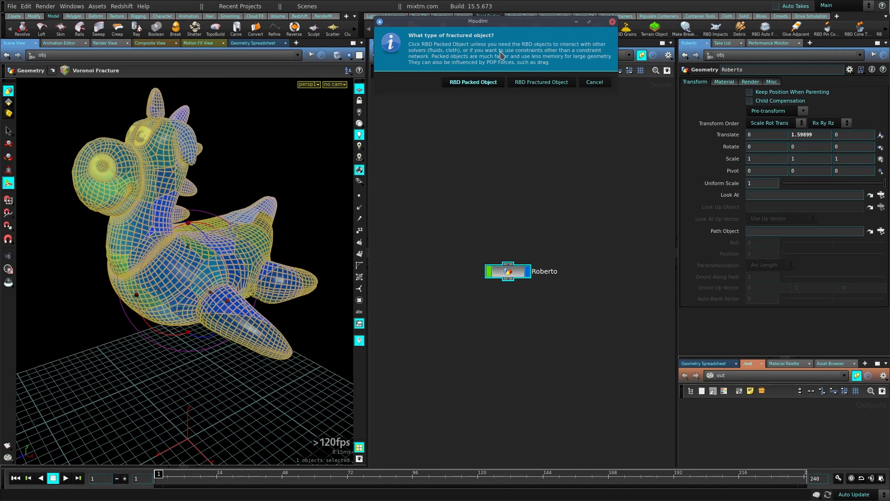
click(540, 82)
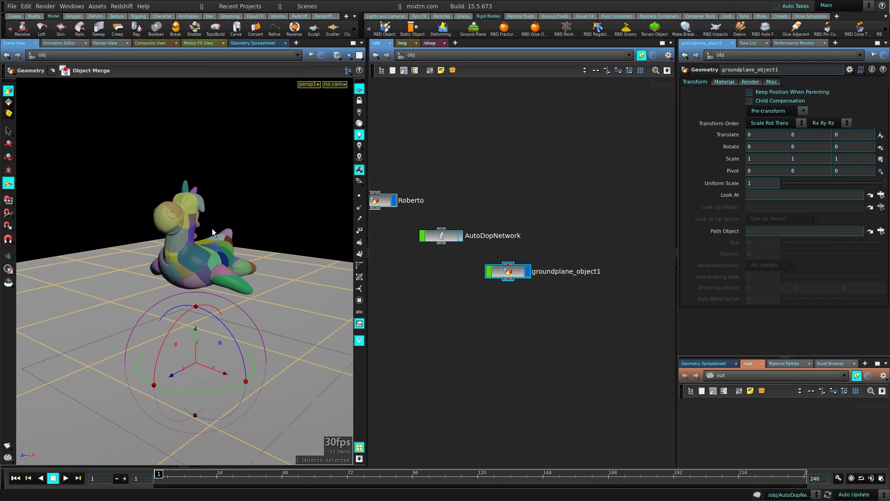
Step: Play the simulation to watch the pieces fall, rewind to frame 1, and dive into AutoDopNetwork
click(65, 477)
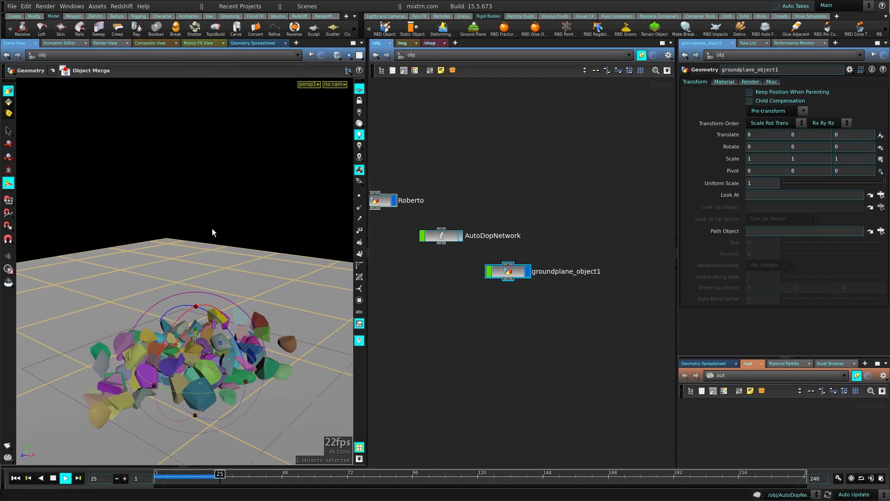
click(65, 478)
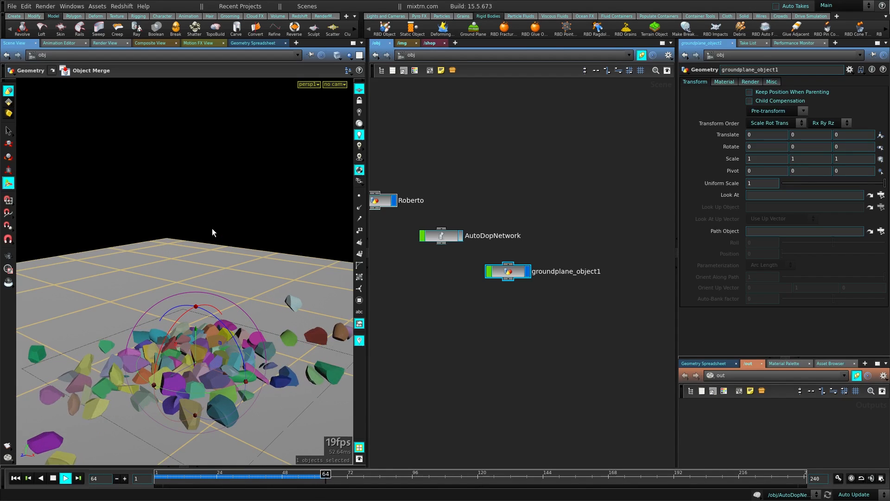
click(52, 478)
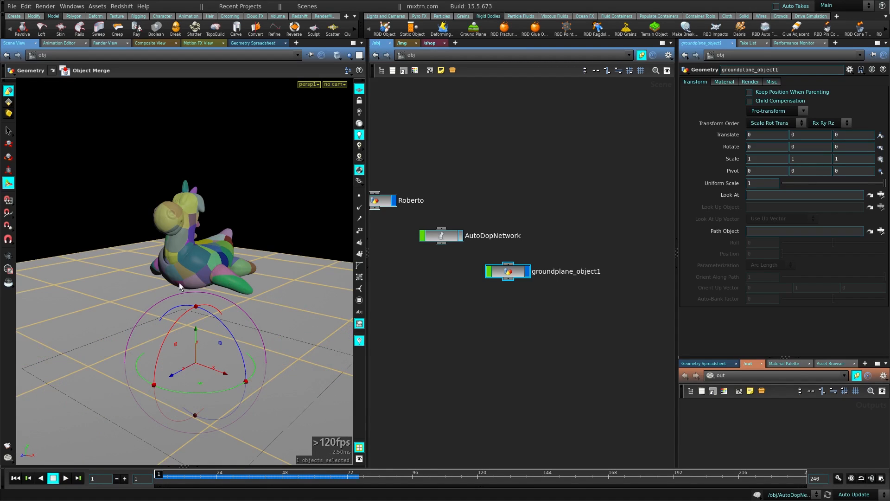
drag(193, 283, 256, 241)
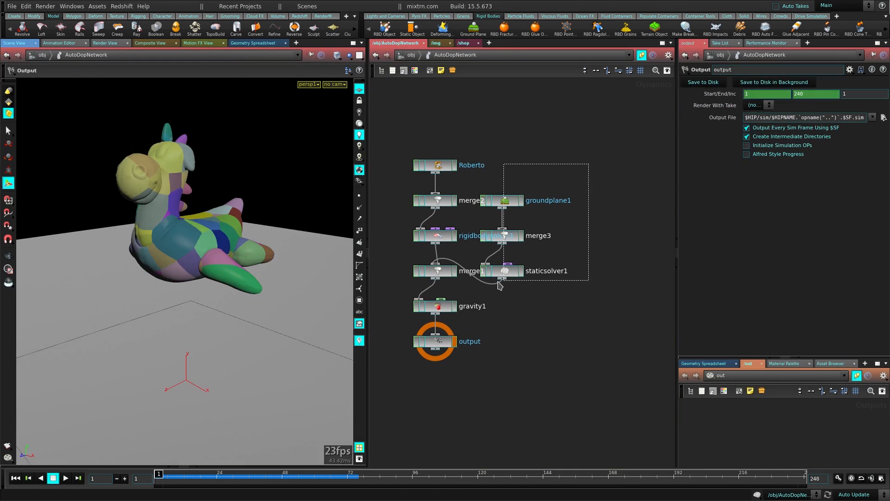
Step: Add a Multiple Solver and a SOP Solver to the dynamics network
click(504, 200)
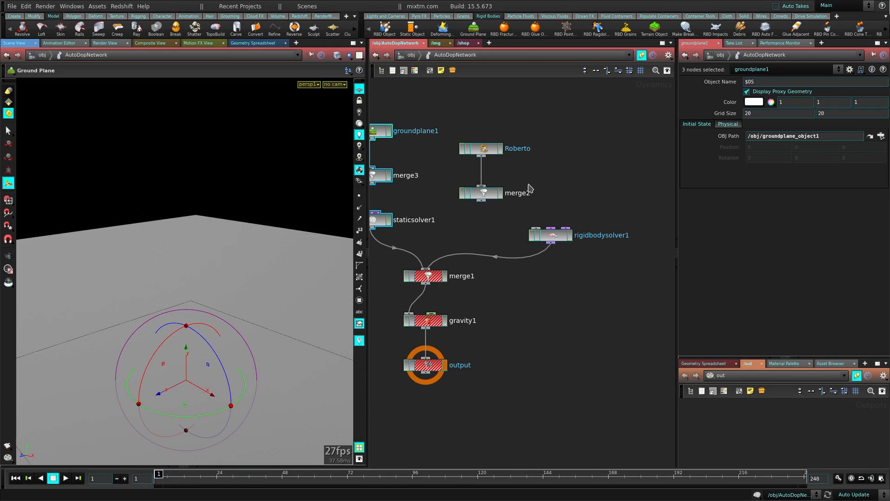
click(424, 365)
text(mul)
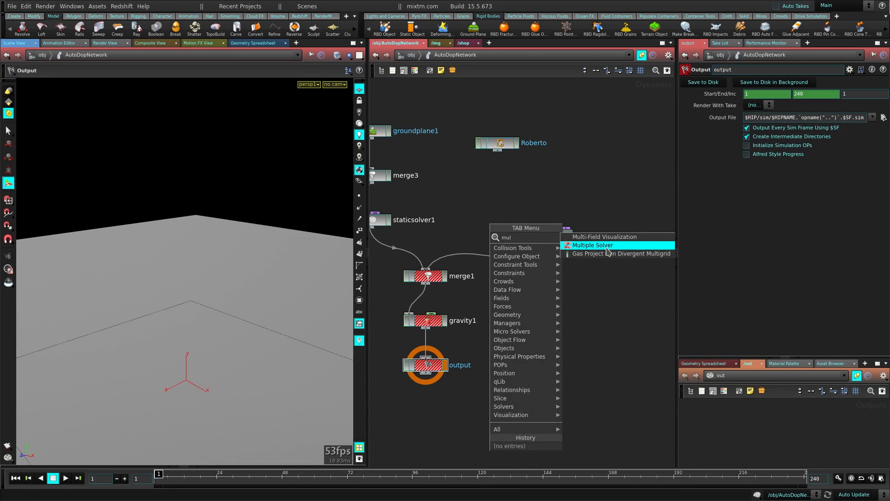
click(593, 245)
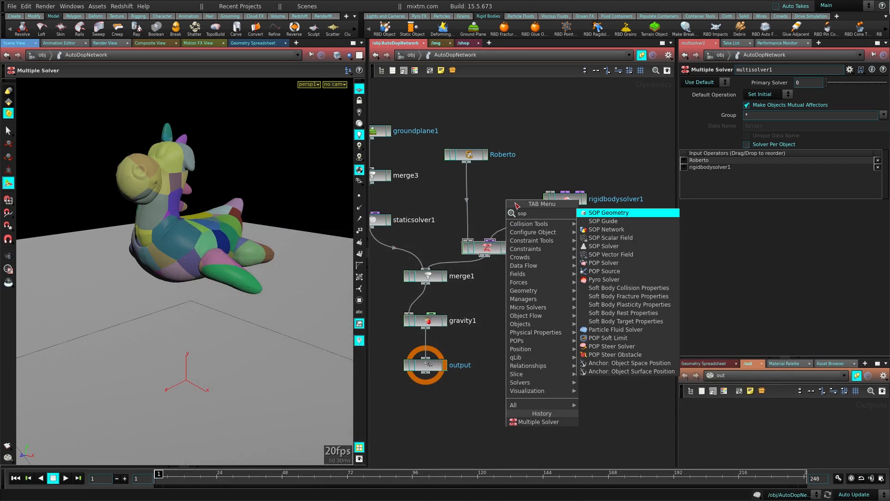
click(603, 245)
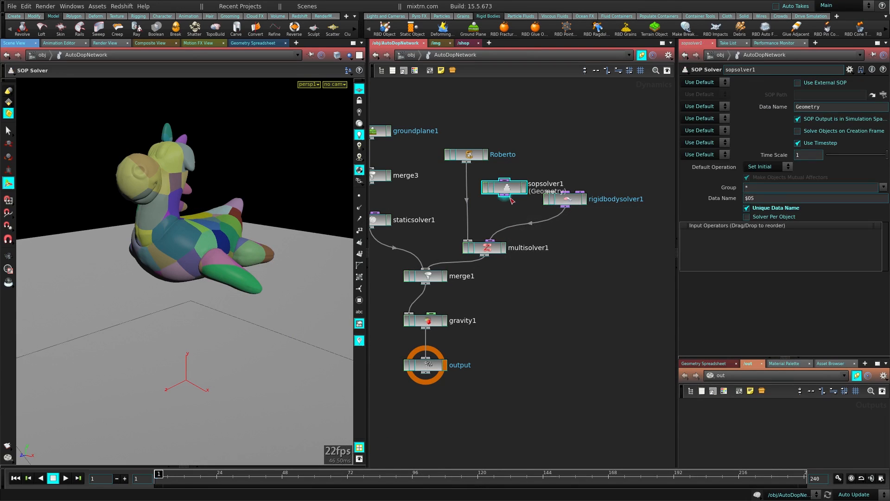
Step: Wire Roberto, sopsolver1 and rigidbodysolver1 into multisolver1 and connect it to merge1
click(485, 247)
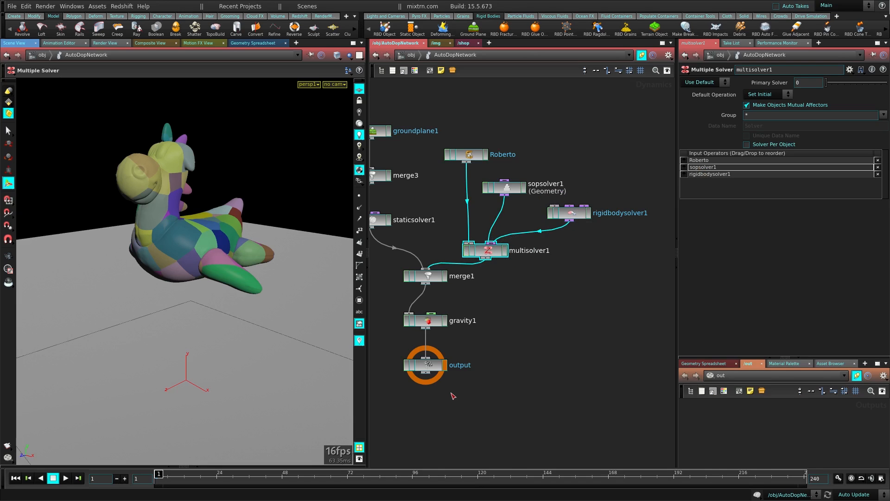
click(425, 366)
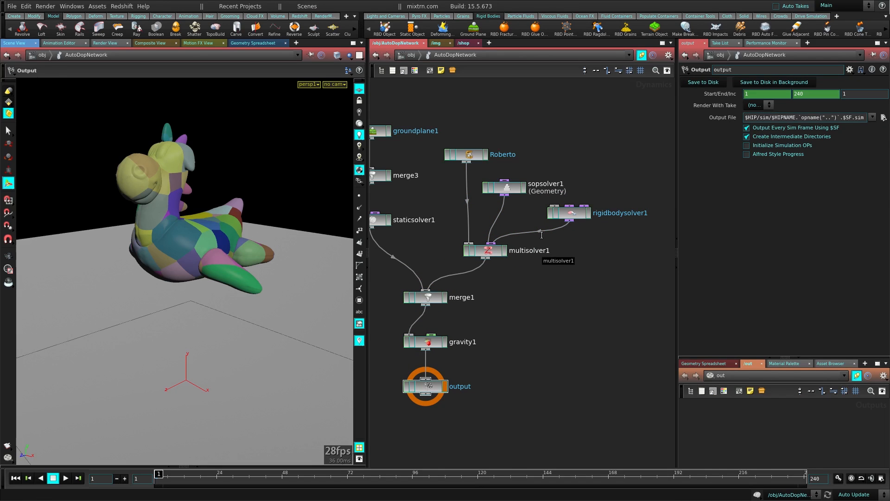
Step: Inside sopsolver1, add a Group SOP and an Add SOP
click(65, 478)
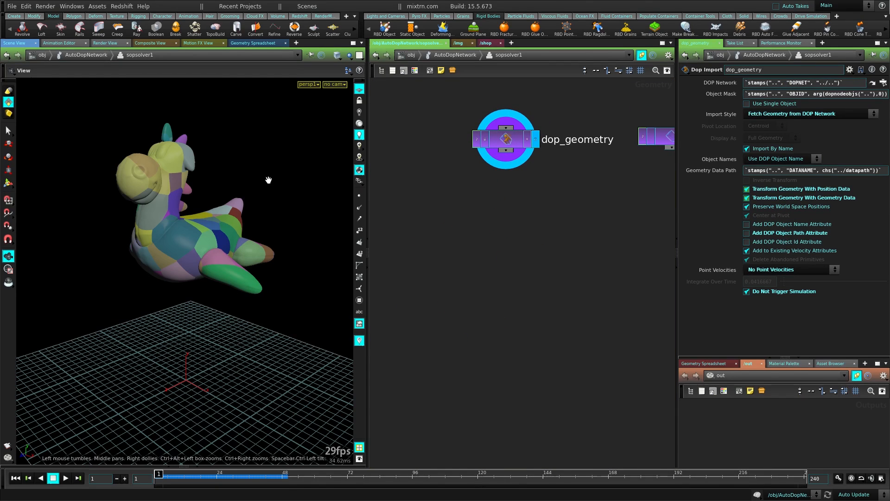
mouse_move(514, 210)
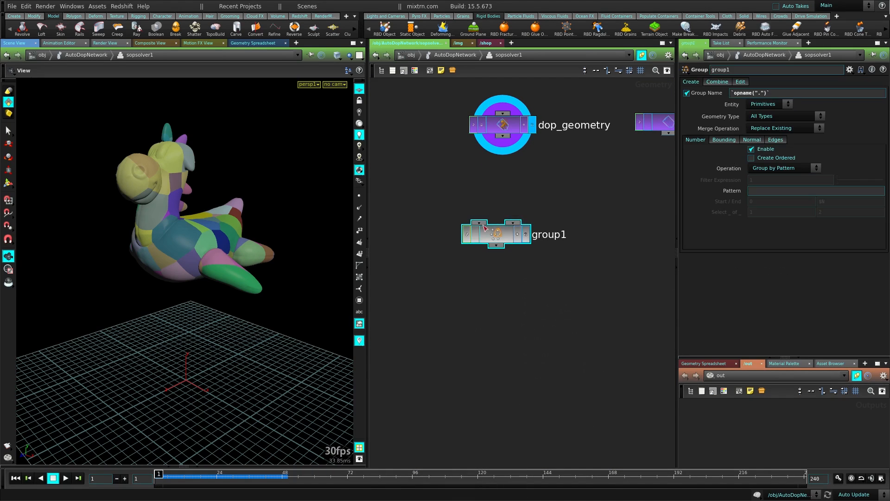
key(tab)
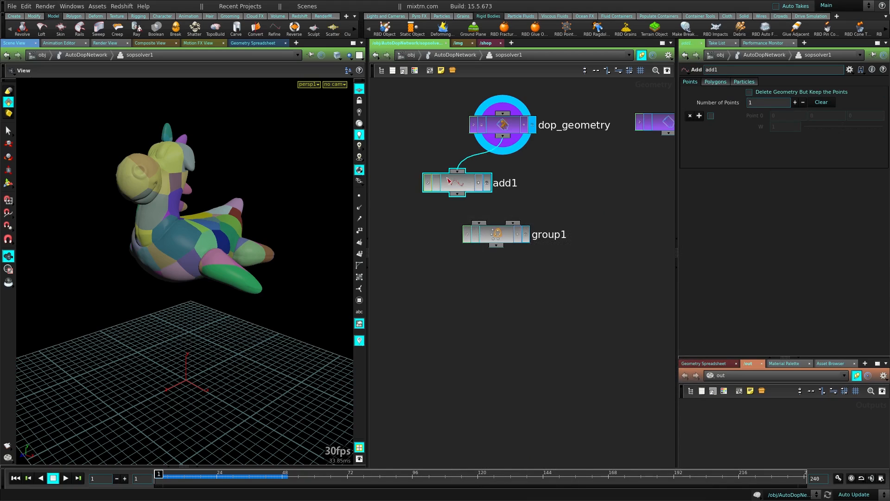
Step: On the Add SOP enable Delete Geometry But Keep the Points
click(715, 82)
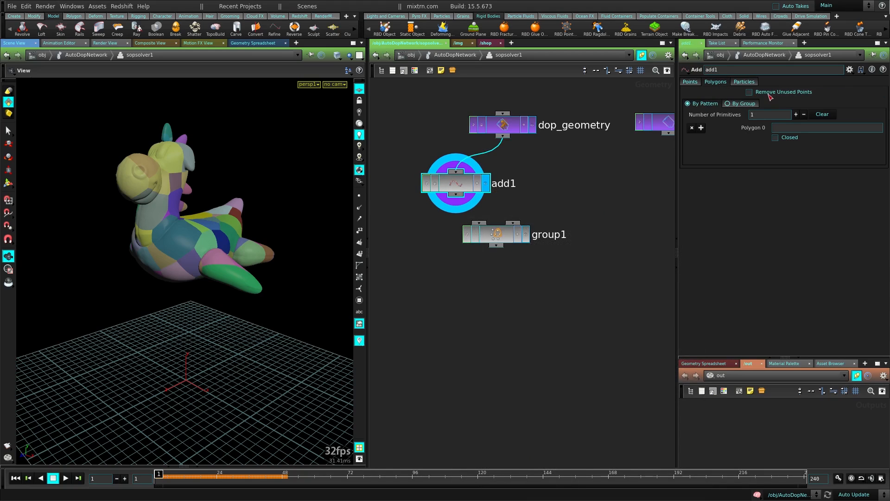
click(689, 81)
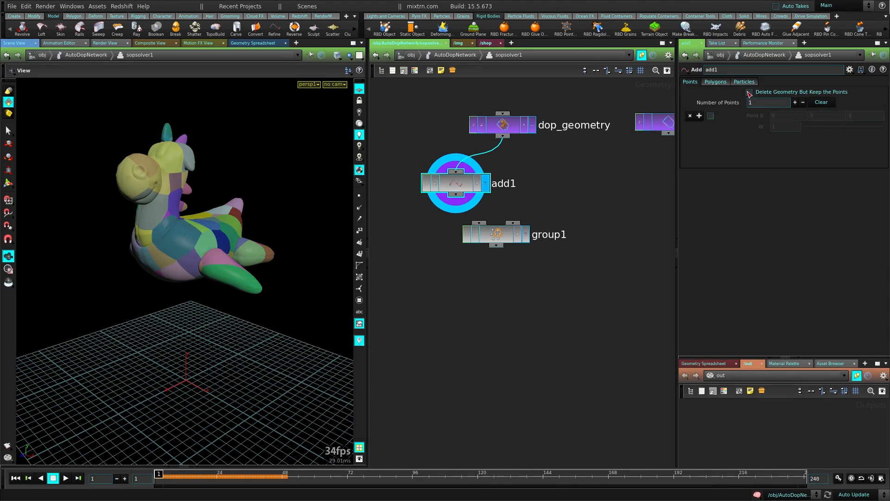
click(749, 92)
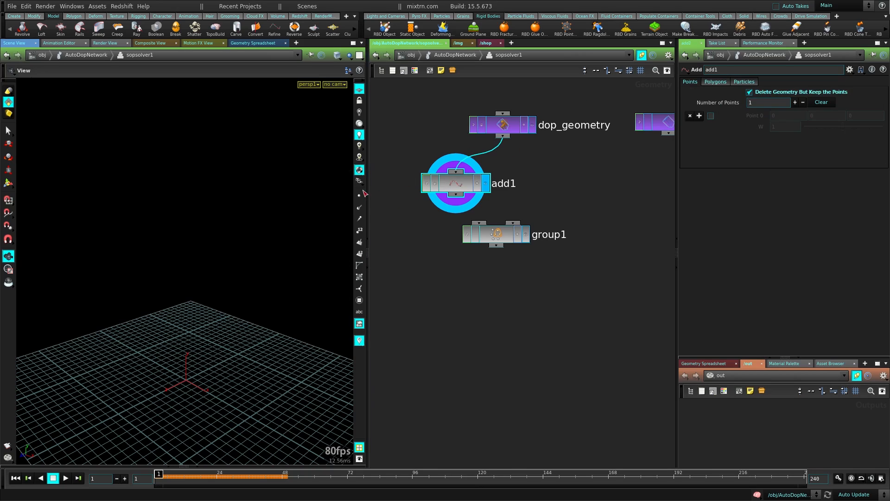
click(714, 82)
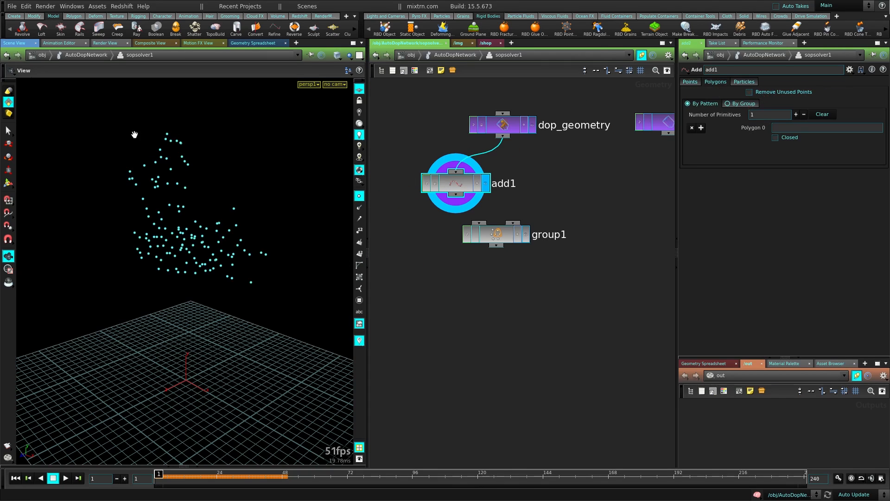
Step: Wire group1 under dop_geometry, rename it active_grp and set Entity to Points
drag(513, 233, 512, 287)
text(AC)
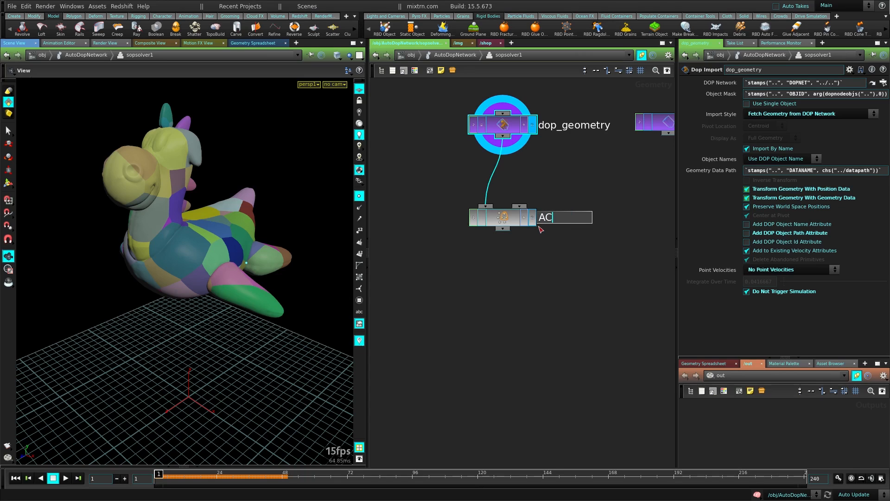
text(TIV)
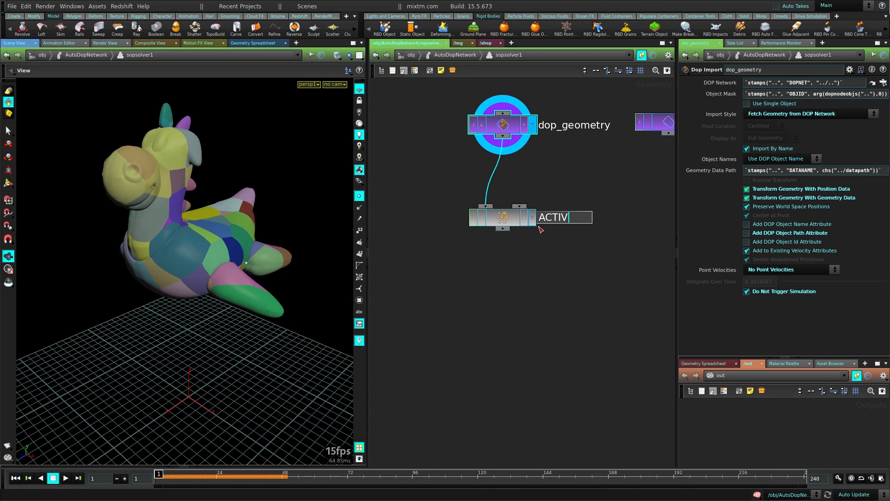
text(active_grp)
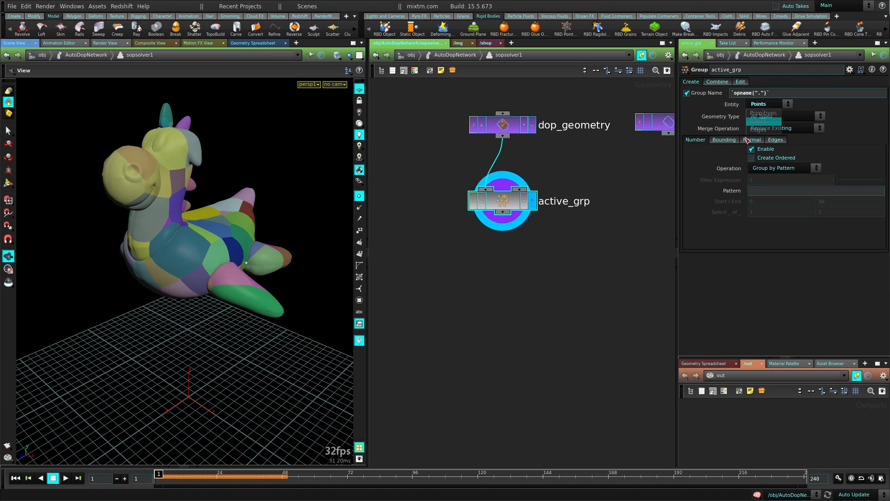
Step: Group active_grp by a Bounding Sphere of size 1.2 dragged around Roberto's head
click(724, 140)
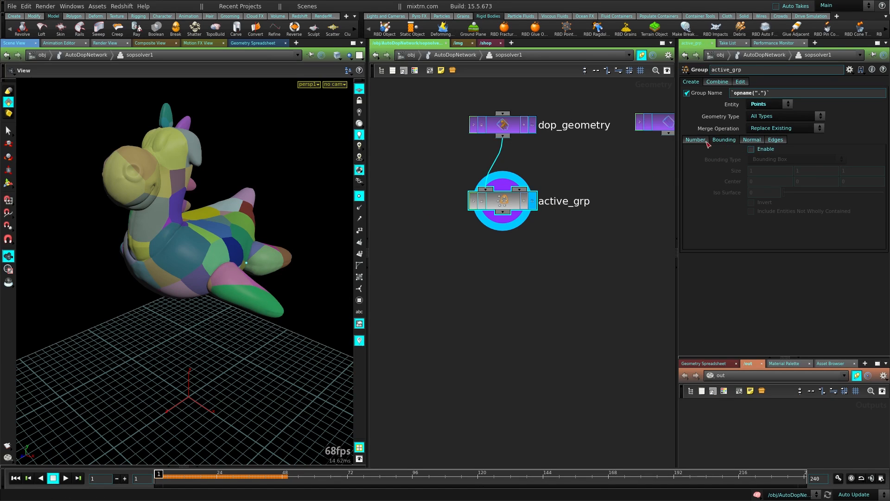
click(795, 159)
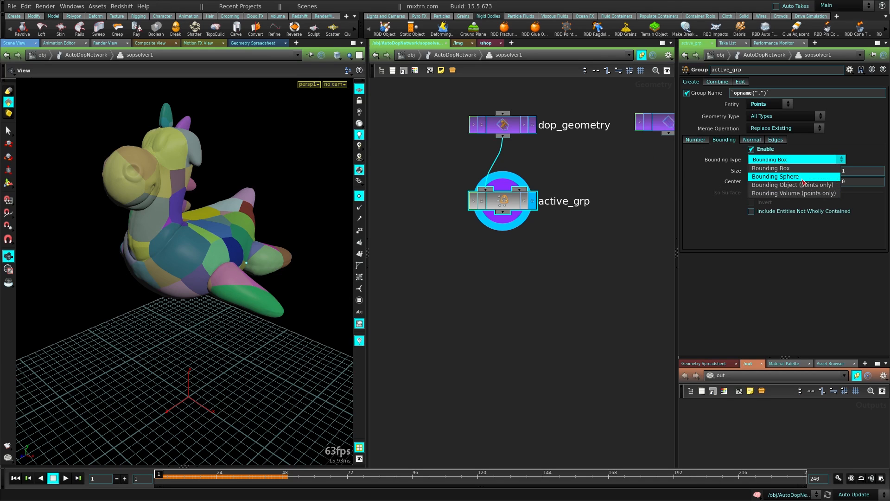
click(774, 176)
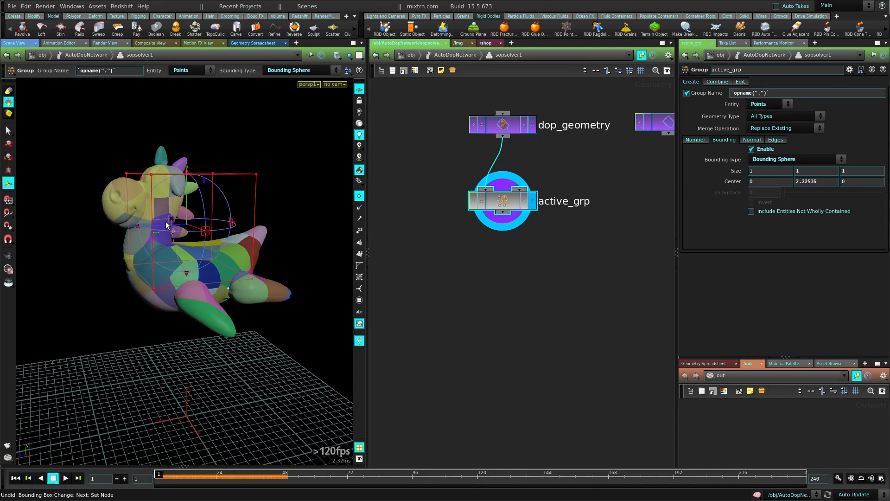
drag(170, 220, 117, 232)
text(wra)
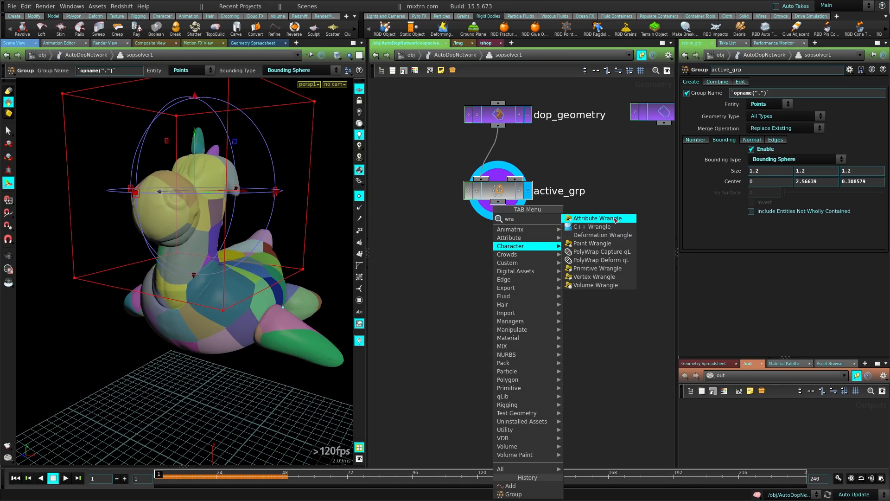
Step: Add an Attribute Wrangle below active_grp inside sopsolver1
click(598, 218)
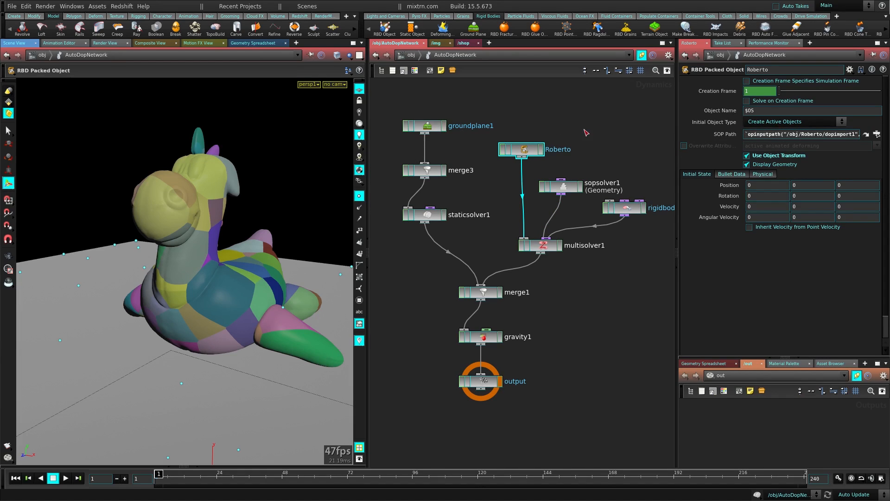
mouse_move(492, 30)
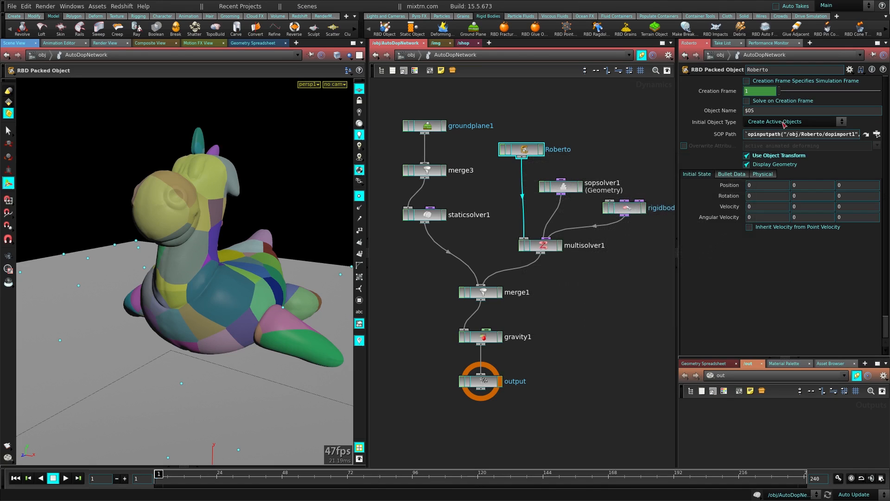
Step: Set Roberto's Initial Object Type to Create Static Objects, preview the sim, and dive back into sopsolver1
click(795, 121)
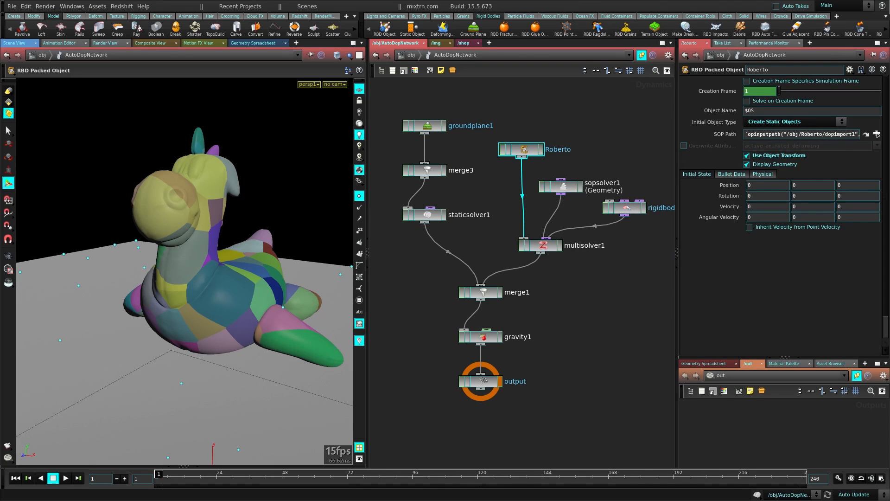
click(65, 477)
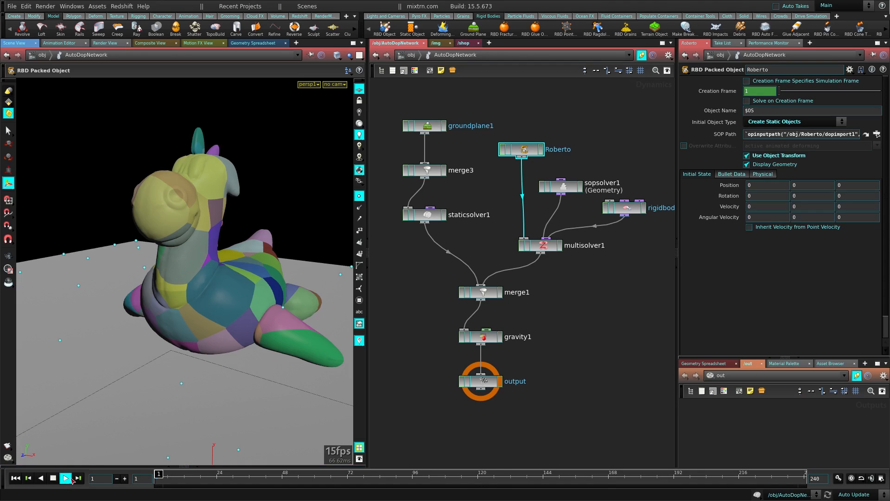
click(65, 478)
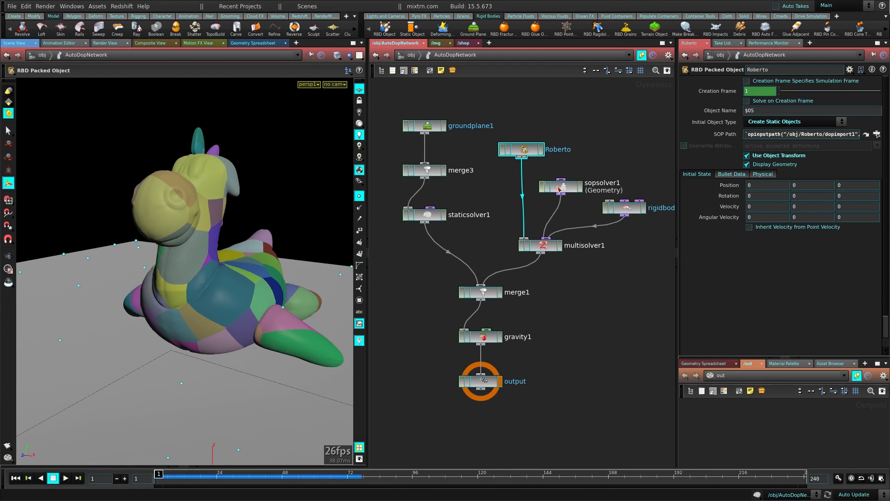
double_click(559, 186)
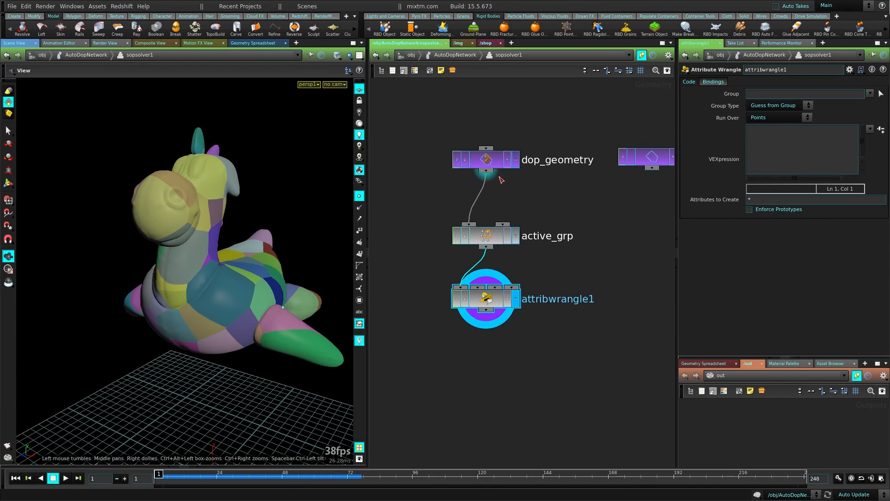
Step: Set the wrangle's Group to active_grp and its VEXpression to i@active = 1;
click(485, 236)
text(i@active)
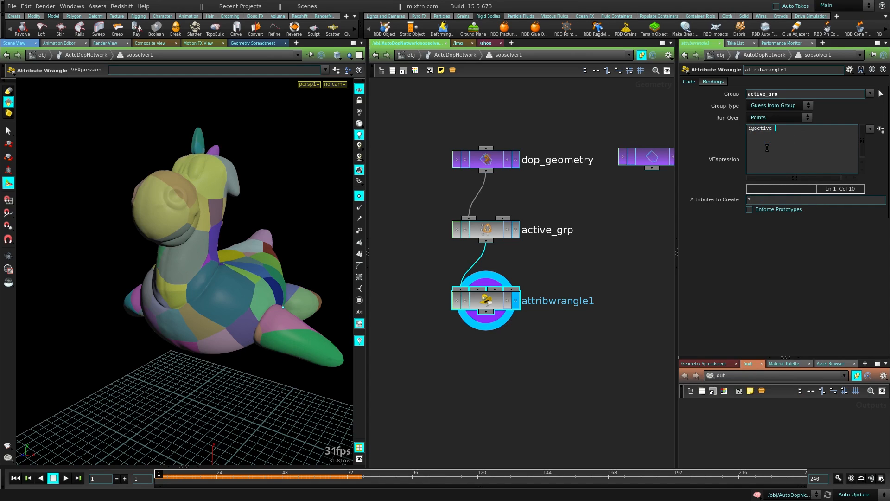
text(= 1;)
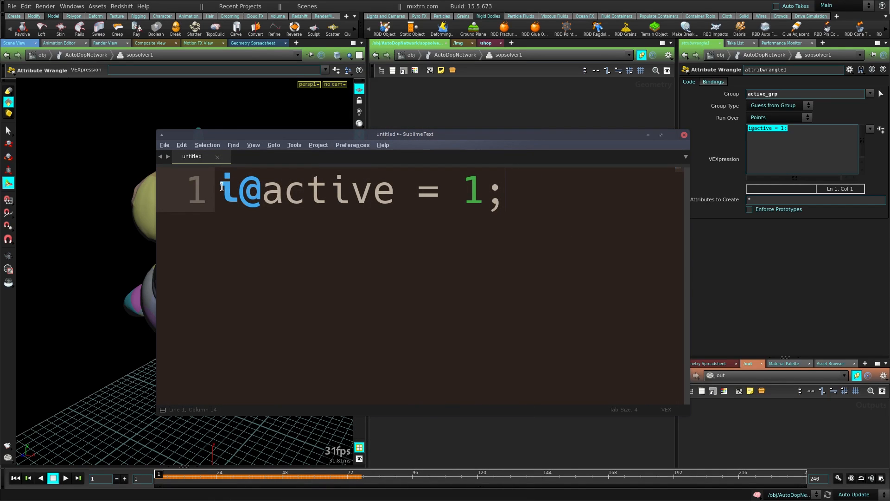
double_click(327, 190)
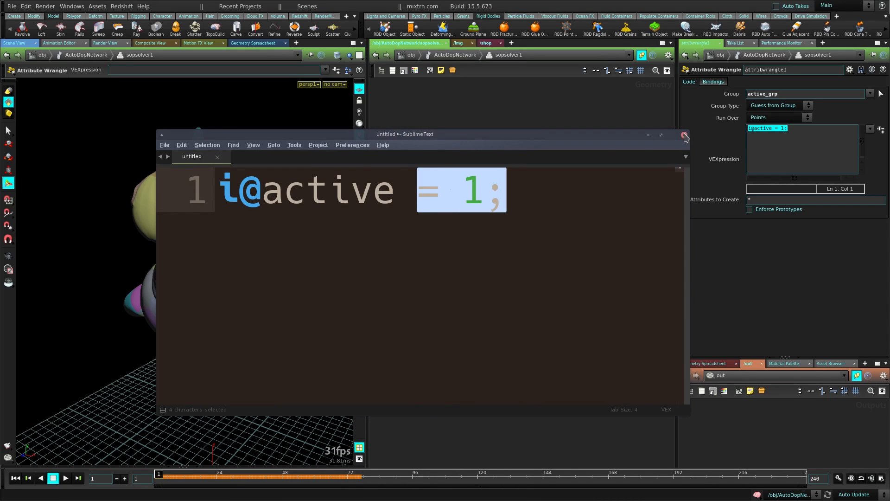
click(684, 136)
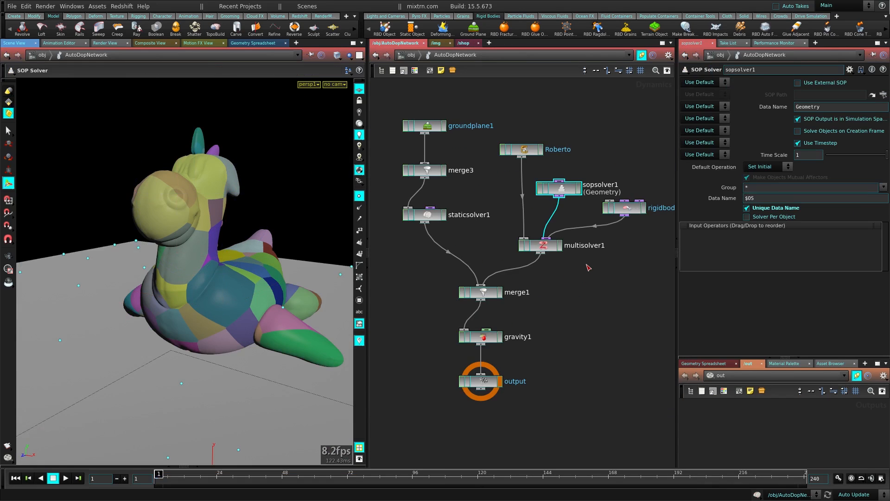
Step: Play the sim to see Roberto's head pieces break loose, then rewind and re-enter sopsolver1
click(65, 477)
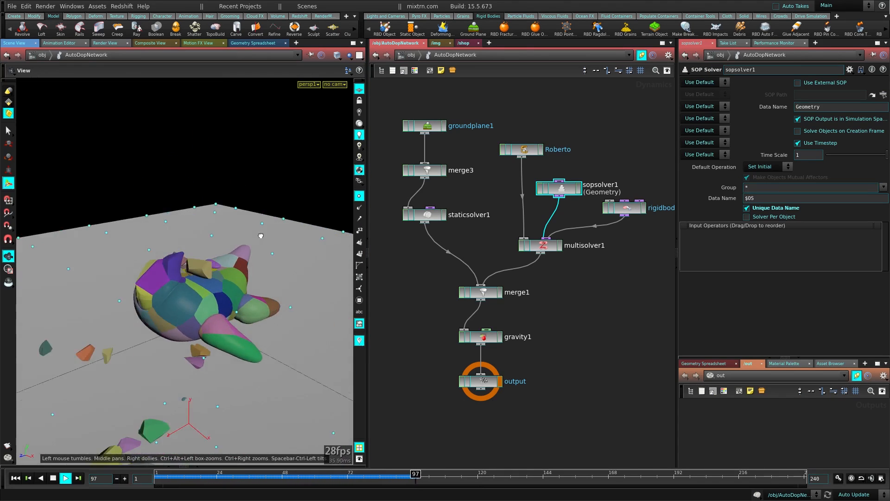
click(65, 477)
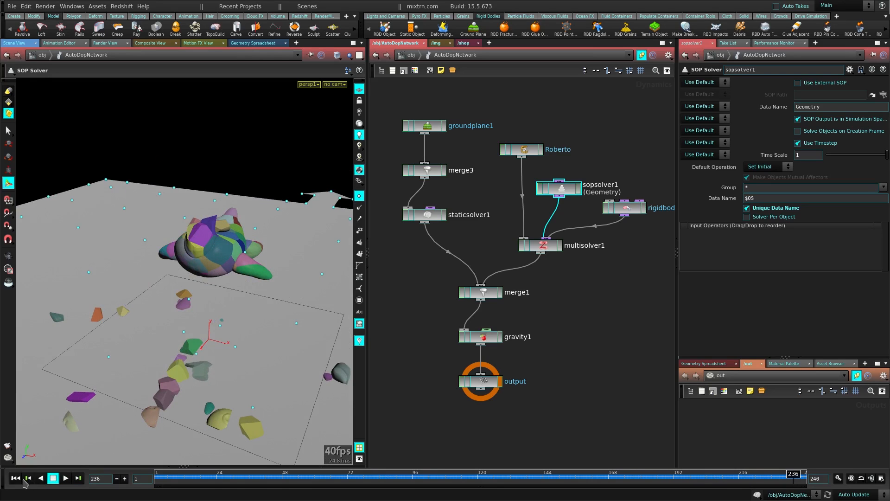
double_click(558, 189)
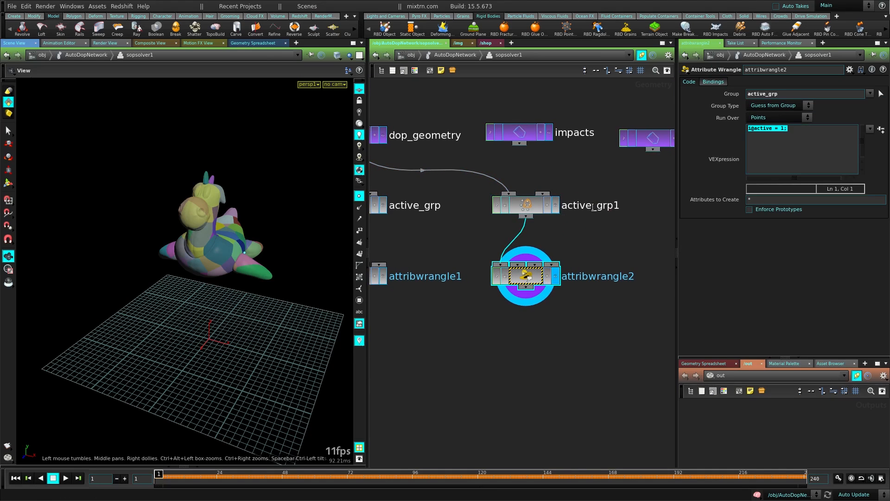
Step: Name the copied group active_anim_grp, target it from attribwrangle2, and lower its bounding sphere onto Roberto
text(active_anim_grp)
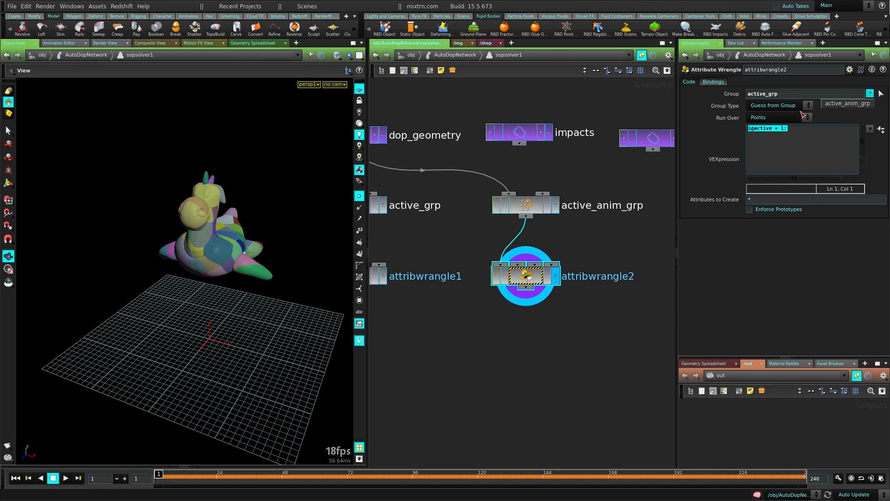
click(847, 103)
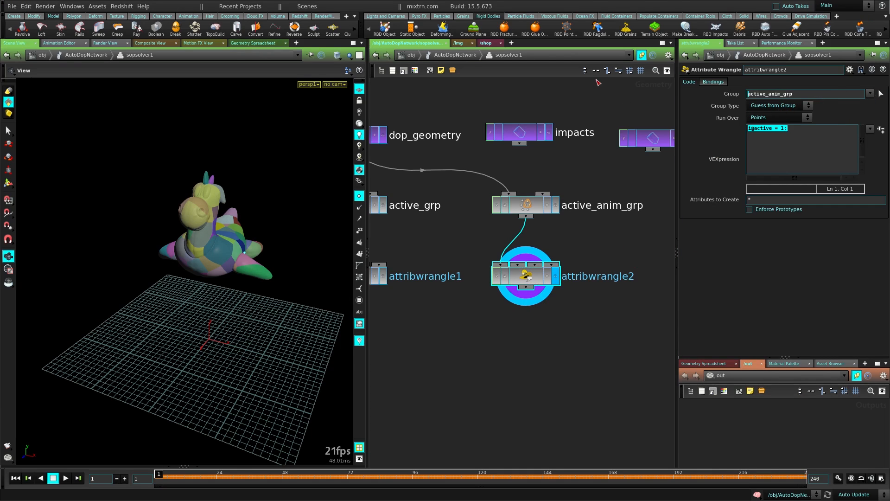
click(525, 205)
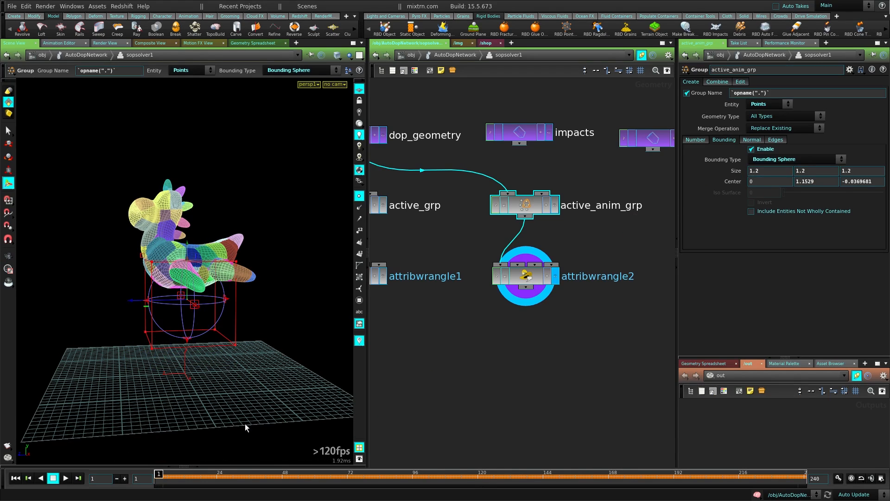
drag(767, 171, 754, 171)
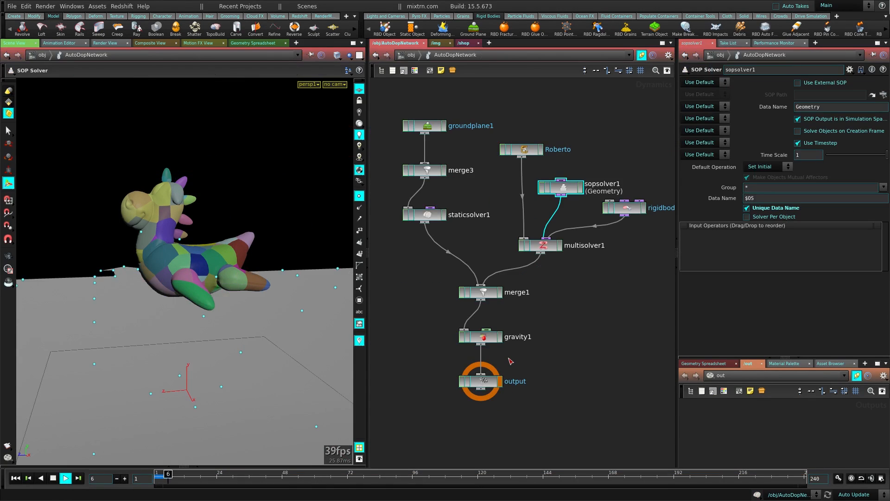
Step: Keyframe the active_anim_grp sphere Size so it reaches 4 at frame 50, checking frames along the way
click(65, 477)
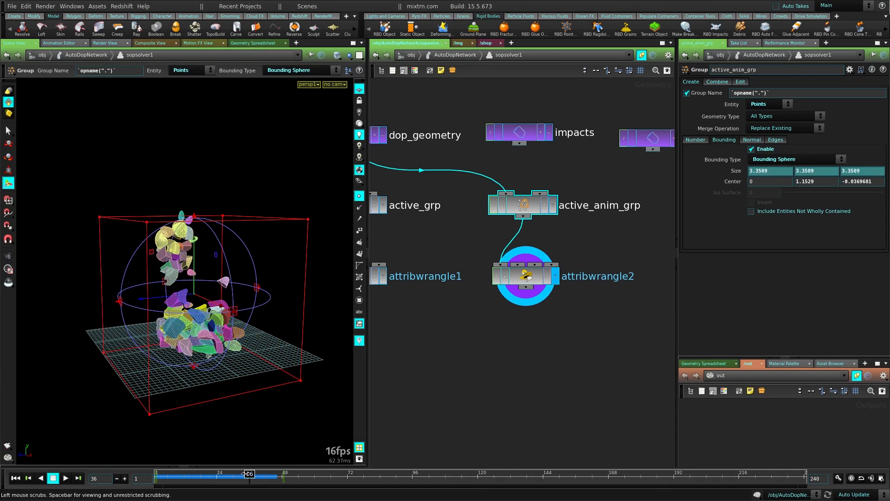
drag(249, 473, 236, 474)
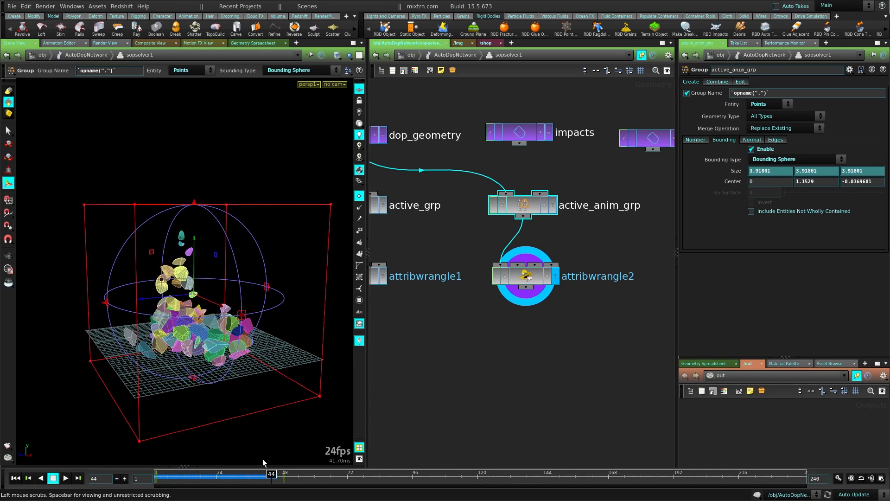
mouse_move(243, 464)
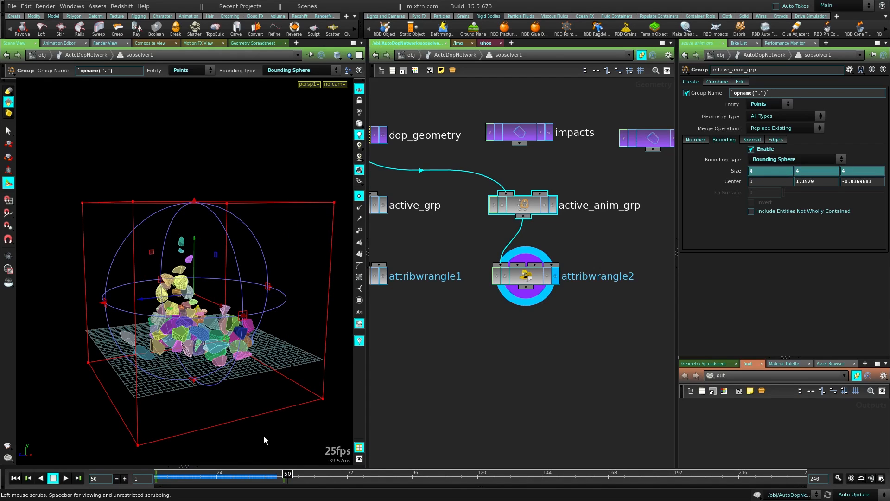
click(65, 477)
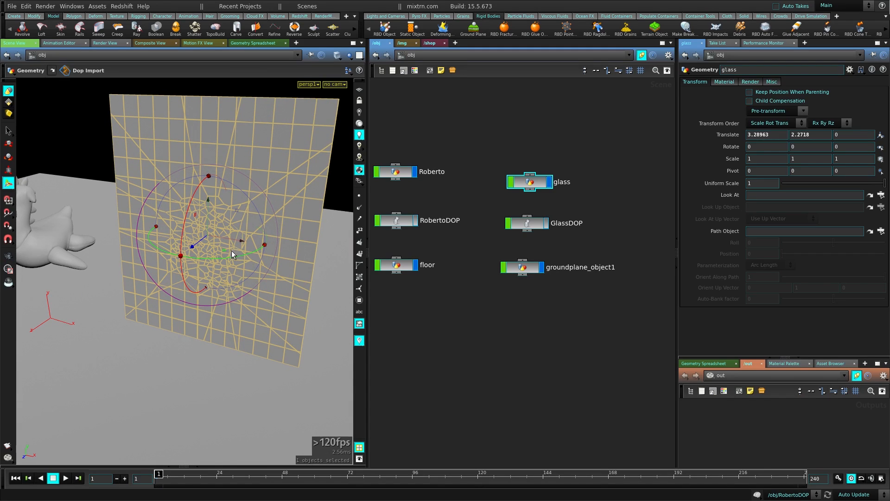
Step: In GlassDOP's sopsolver1, group pane points in a size-1 sphere and write i@active = 1; v@v = set(0,0,10);
click(525, 223)
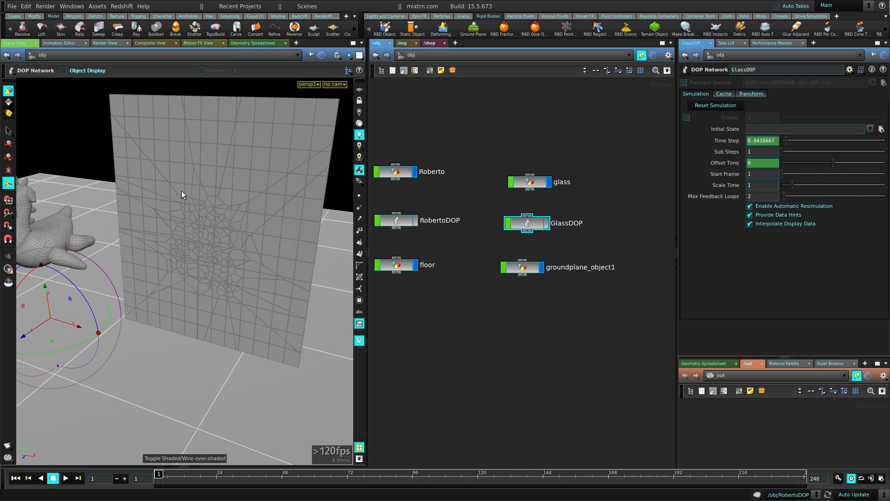
mouse_move(278, 280)
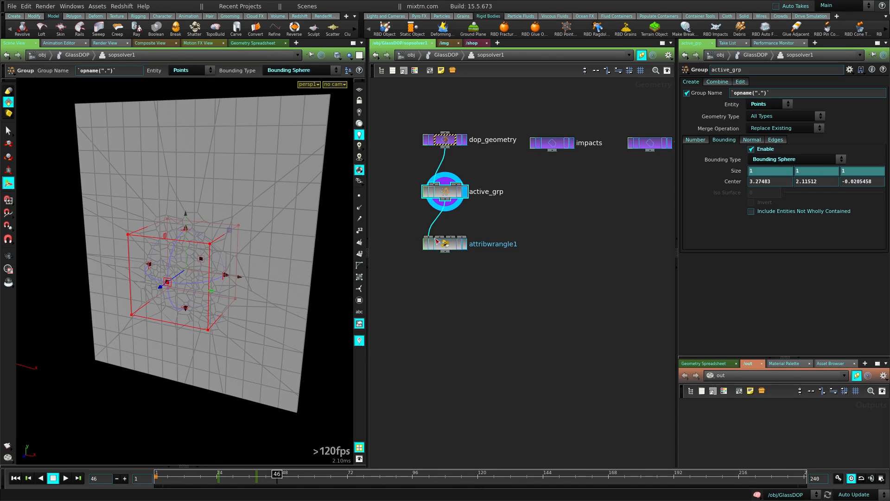
click(444, 243)
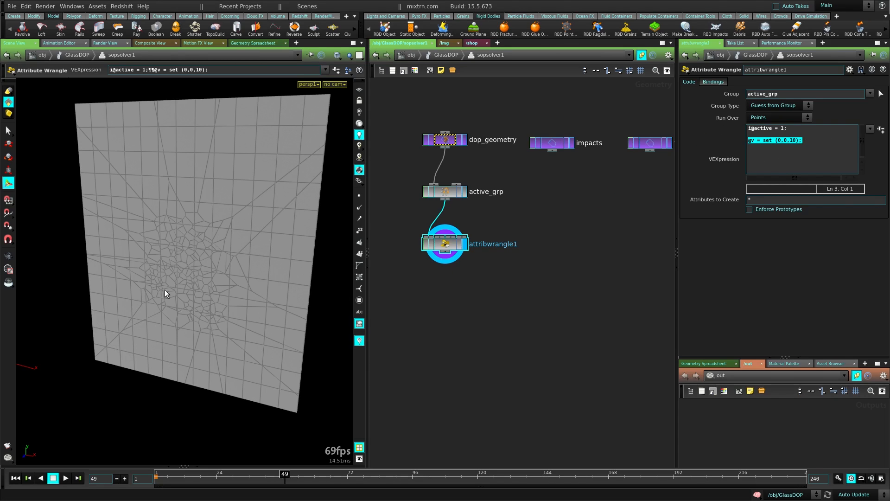
mouse_move(360, 246)
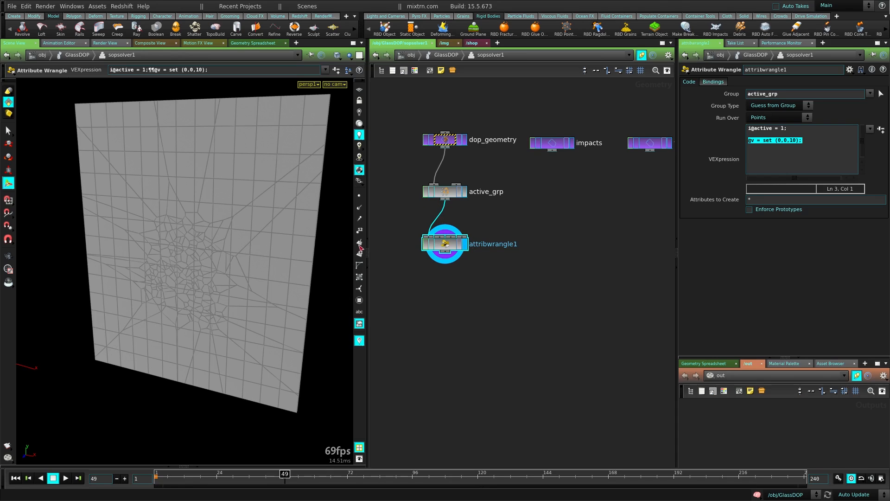
mouse_move(532, 237)
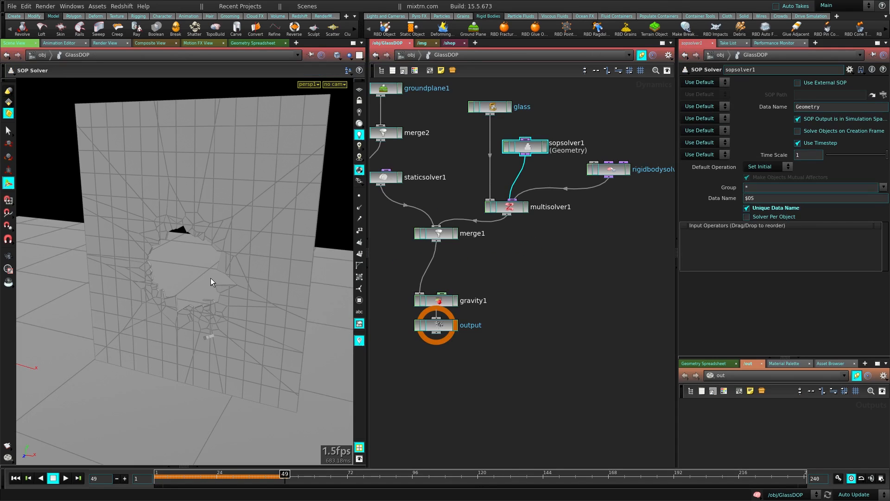
Step: Rewind and play the glass simulation so the pane blows open, then continue playback from the /obj level
click(15, 478)
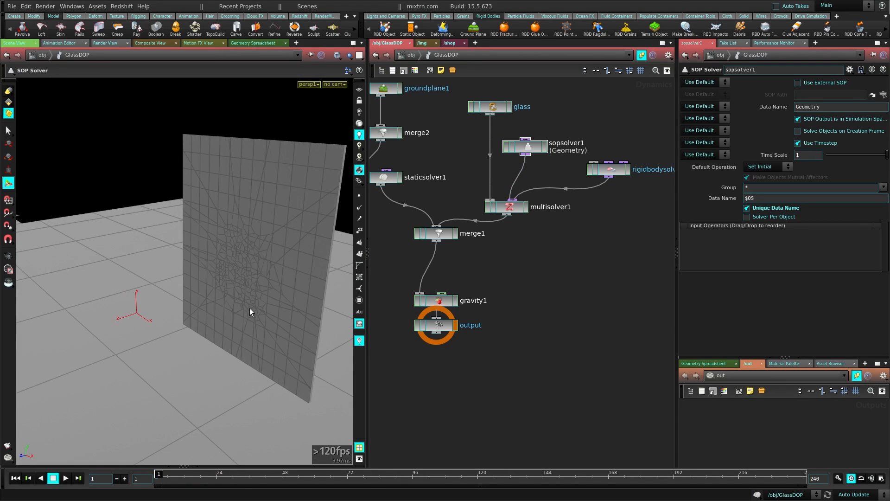
click(65, 477)
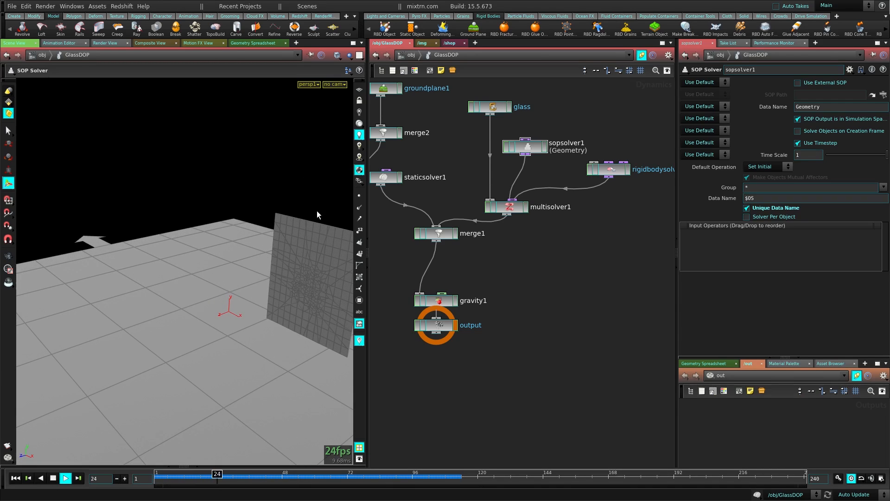
click(64, 476)
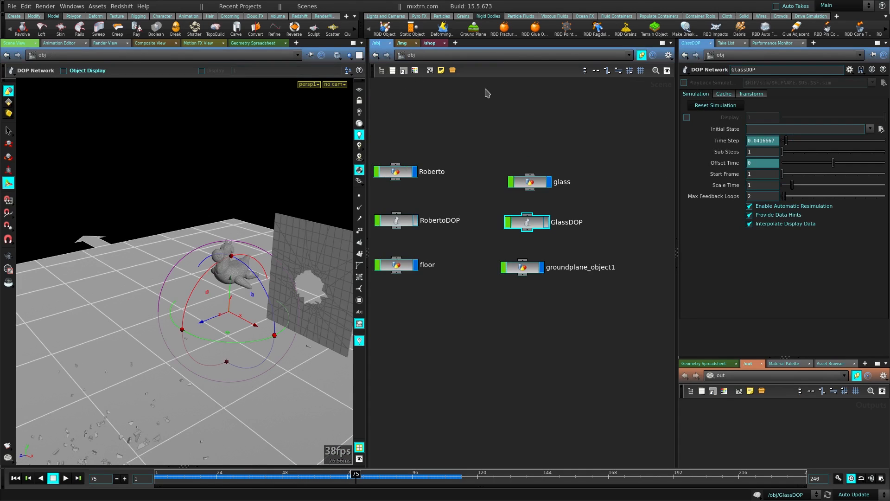
click(65, 478)
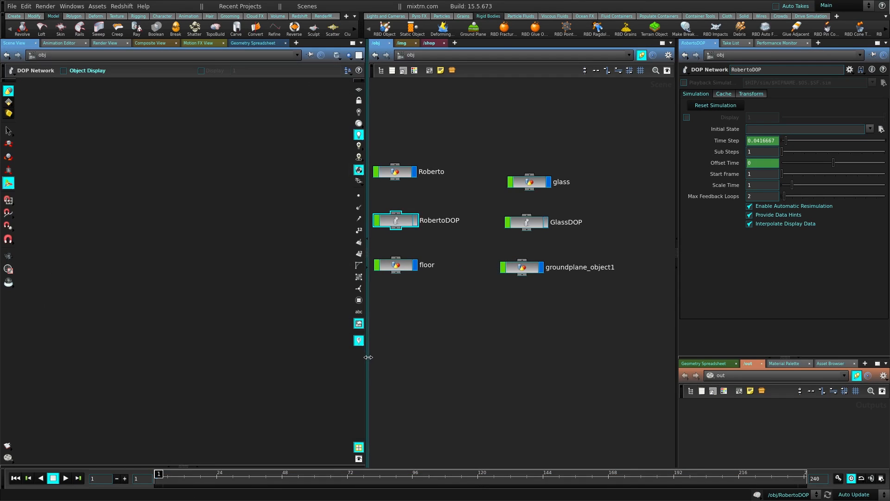
Step: Play RobertoDOP and GlassDOP together, showing Roberto's fragment heap beside the pane's punched-out hole
click(64, 478)
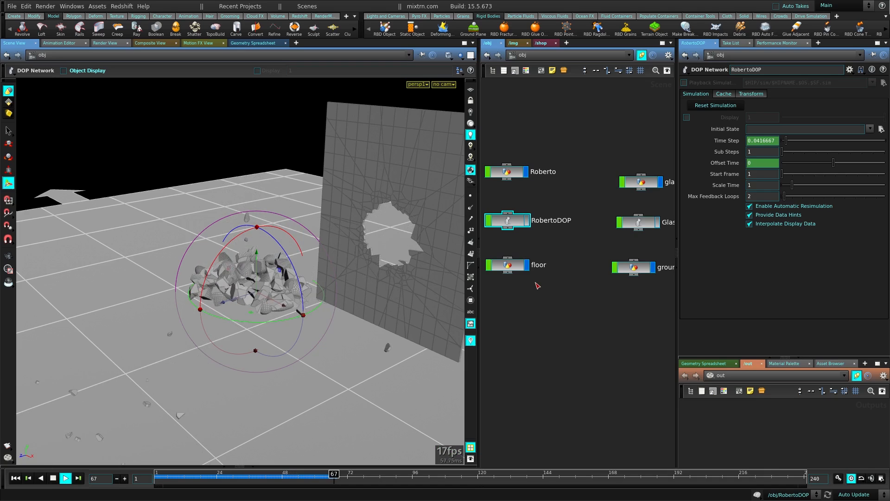